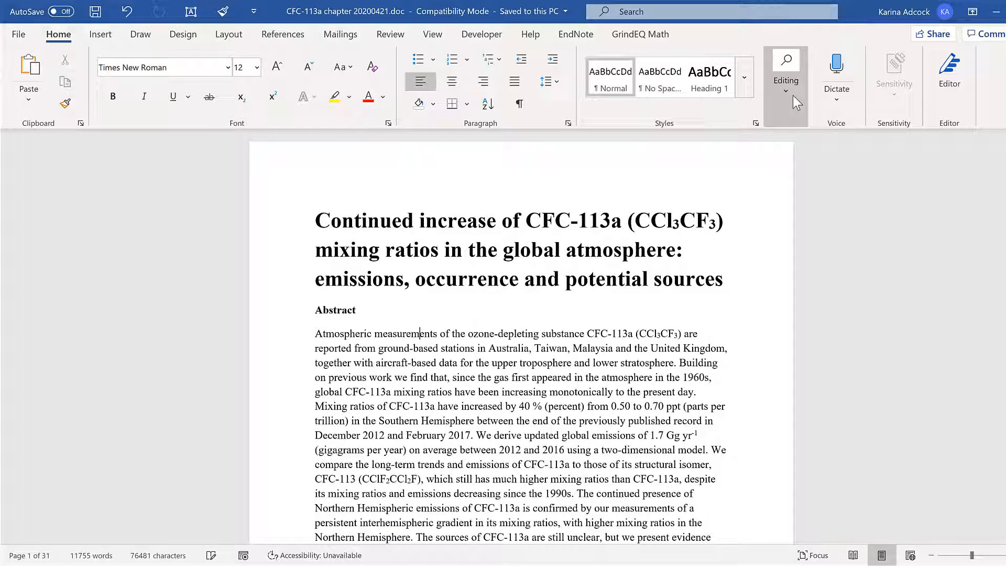
- Open Replace and enter 'the' as both the Find what and Replace with text
left_click(786, 77)
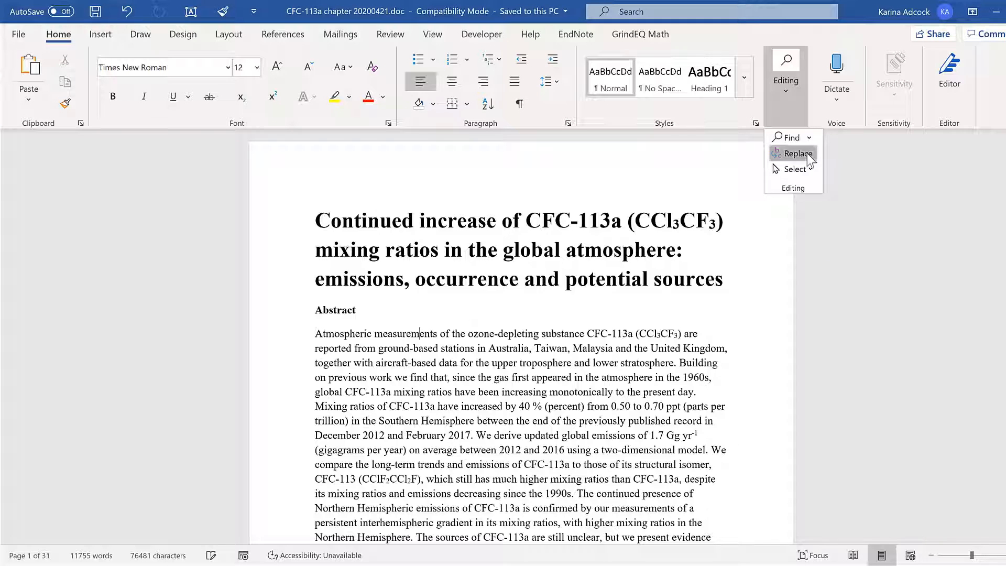
left_click(797, 153)
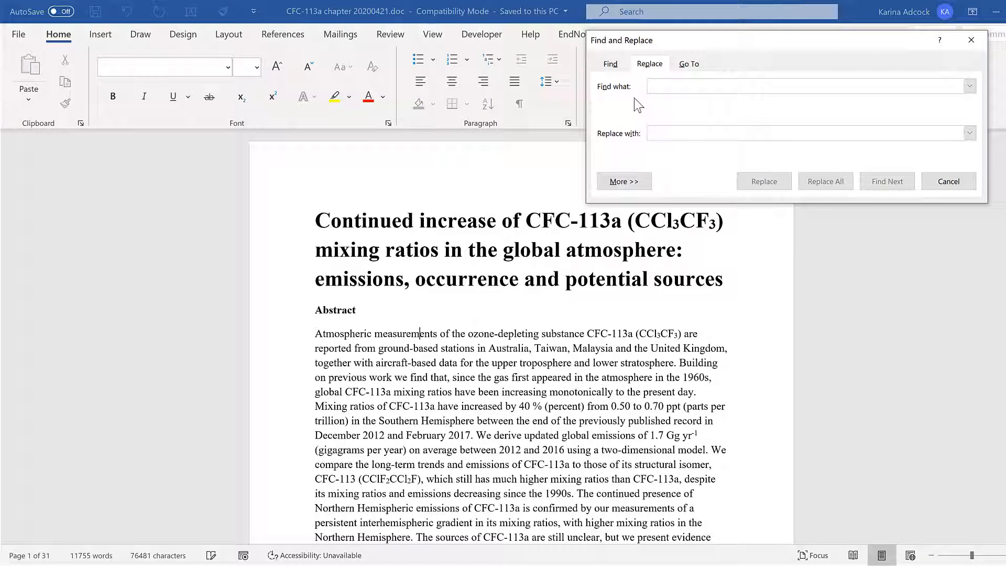
type("the")
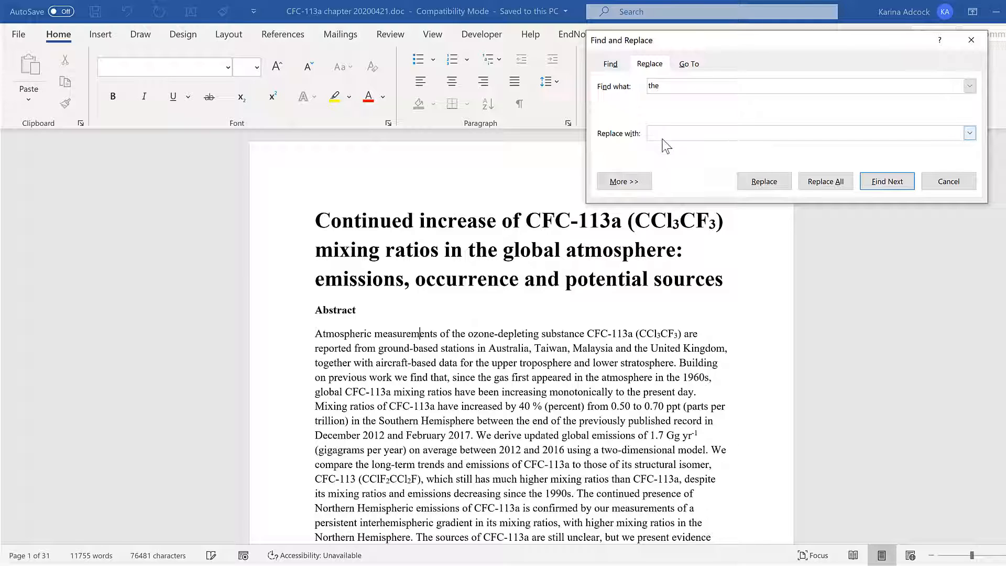
type("the")
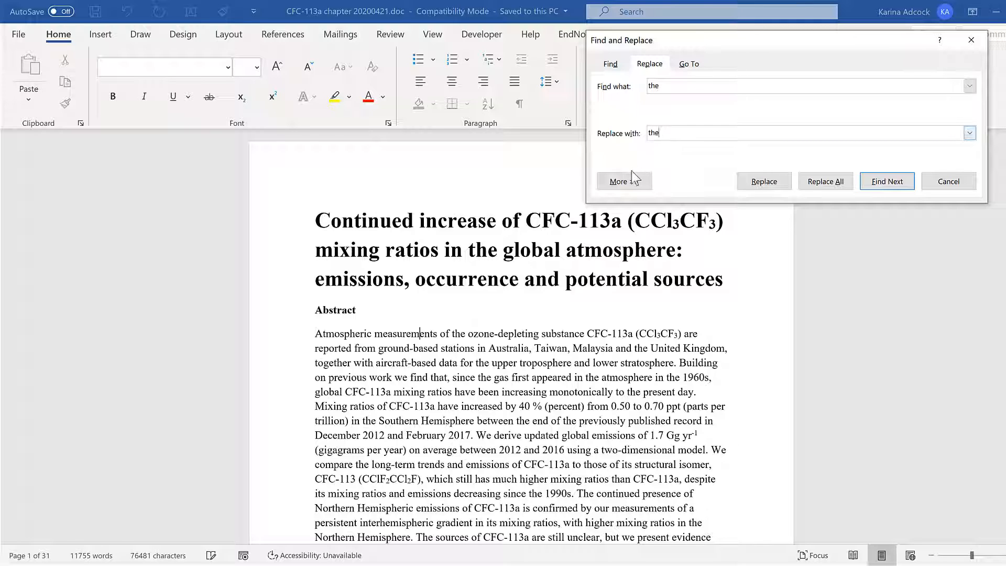
- Add Highlight formatting to the replacement and replace all 866 occurrences of 'the'
left_click(618, 180)
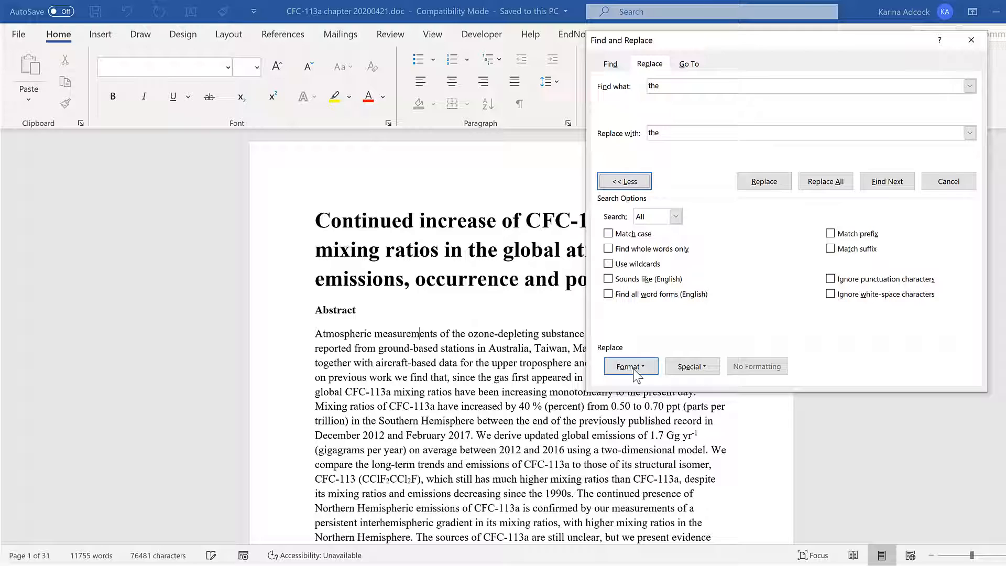
left_click(629, 365)
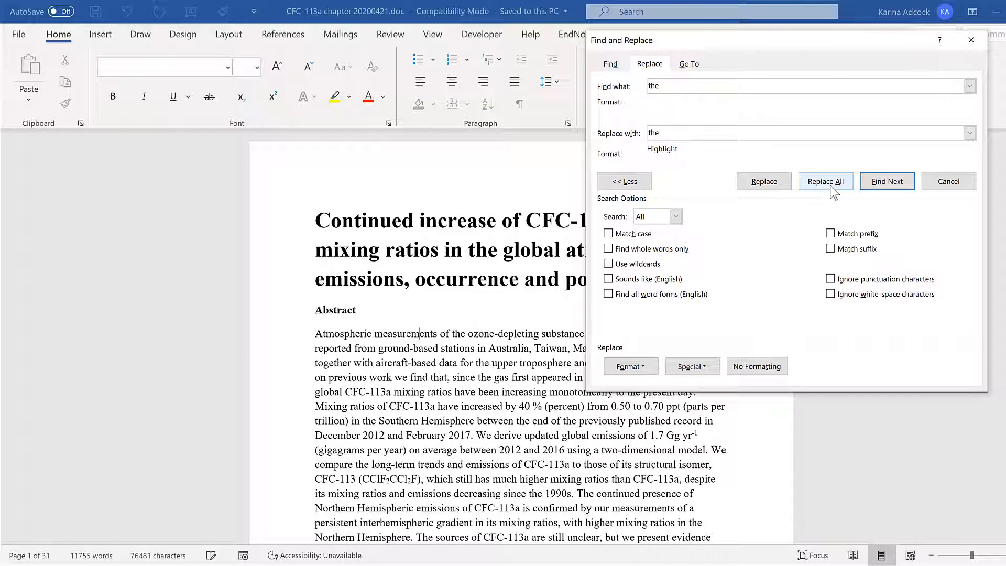
left_click(825, 181)
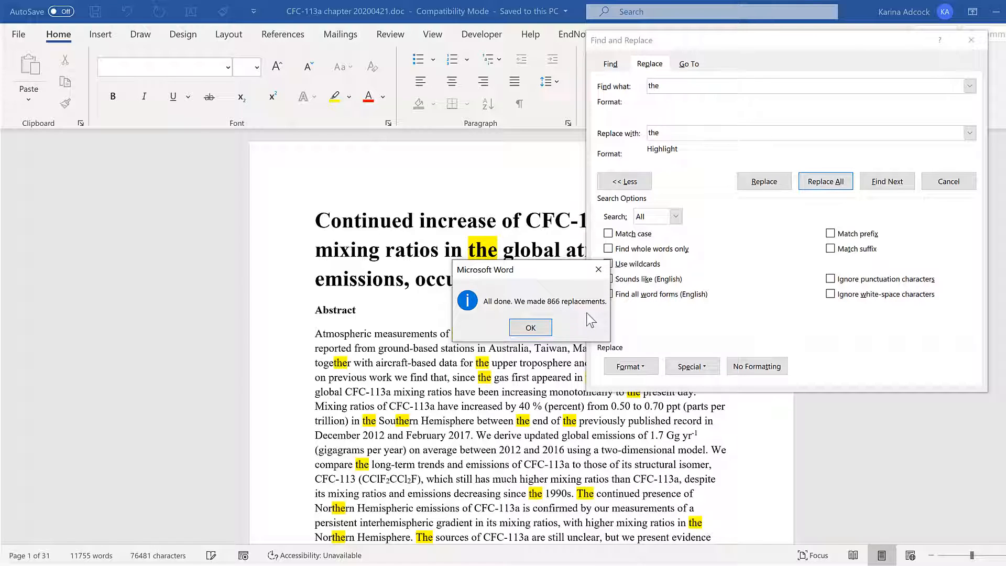
- Dismiss the 866-replacements message and close the Find and Replace dialog
left_click(529, 327)
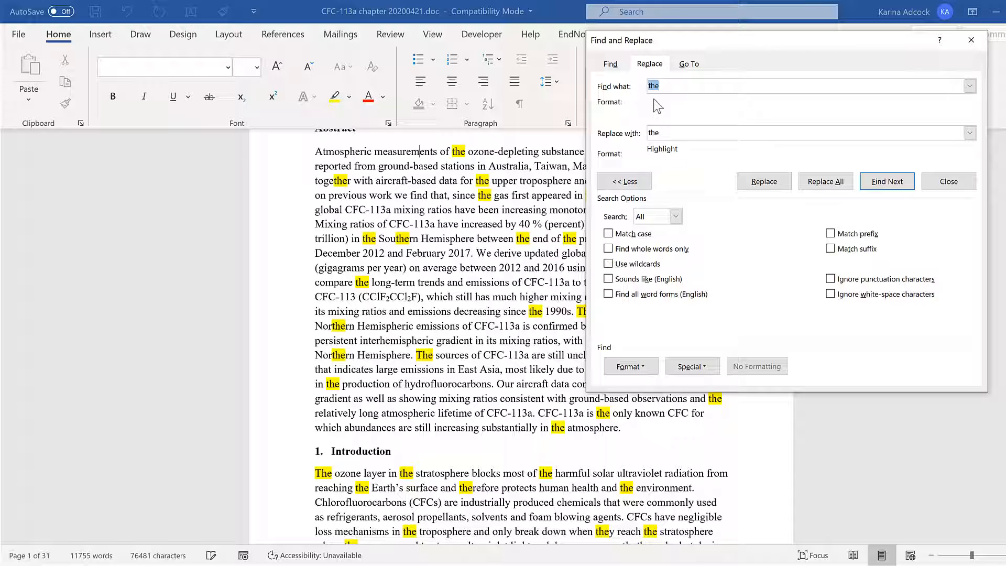
mouse_move(635, 148)
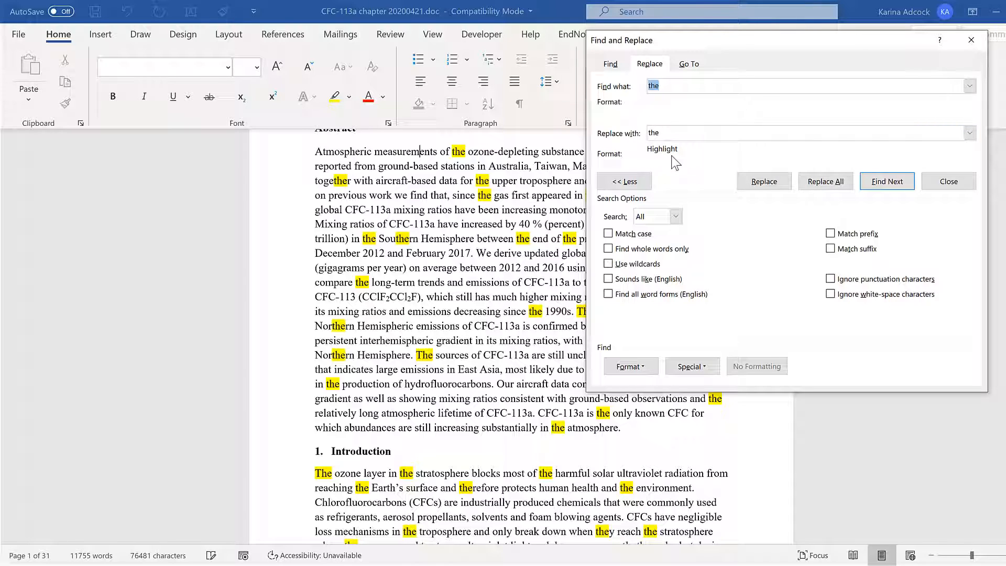
left_click(947, 181)
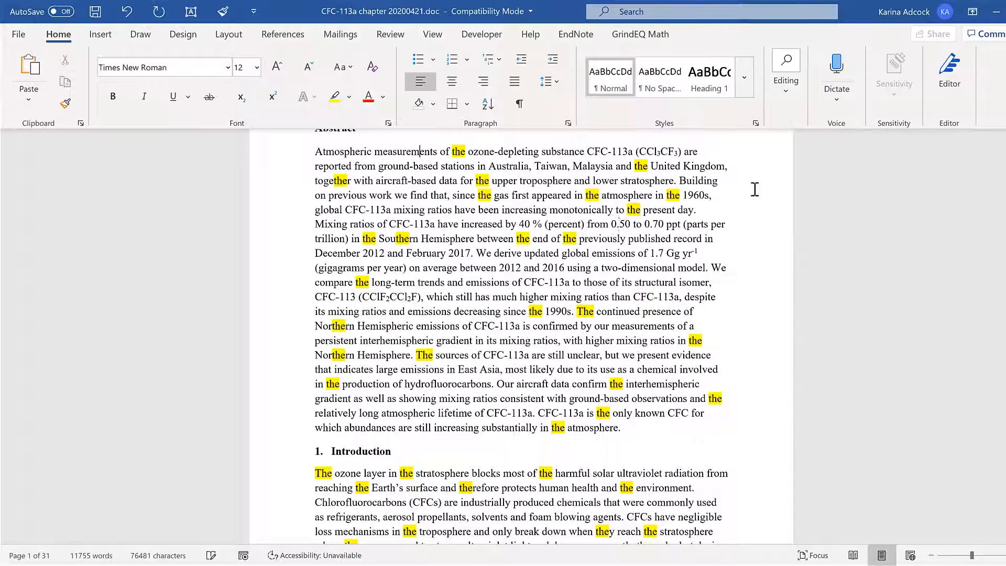
- Switch the Text Highlight Color to magenta
scroll("down", 3)
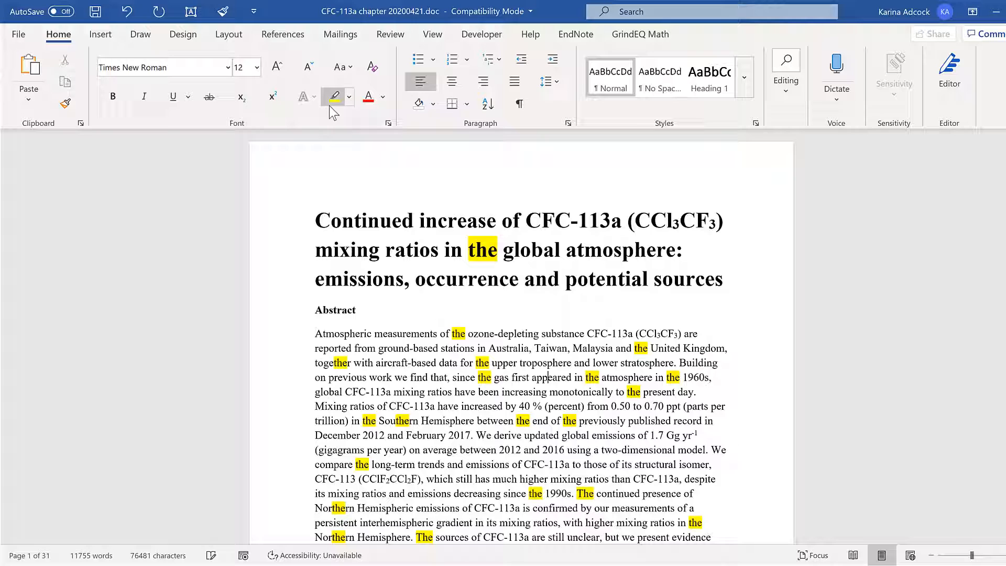
left_click(349, 96)
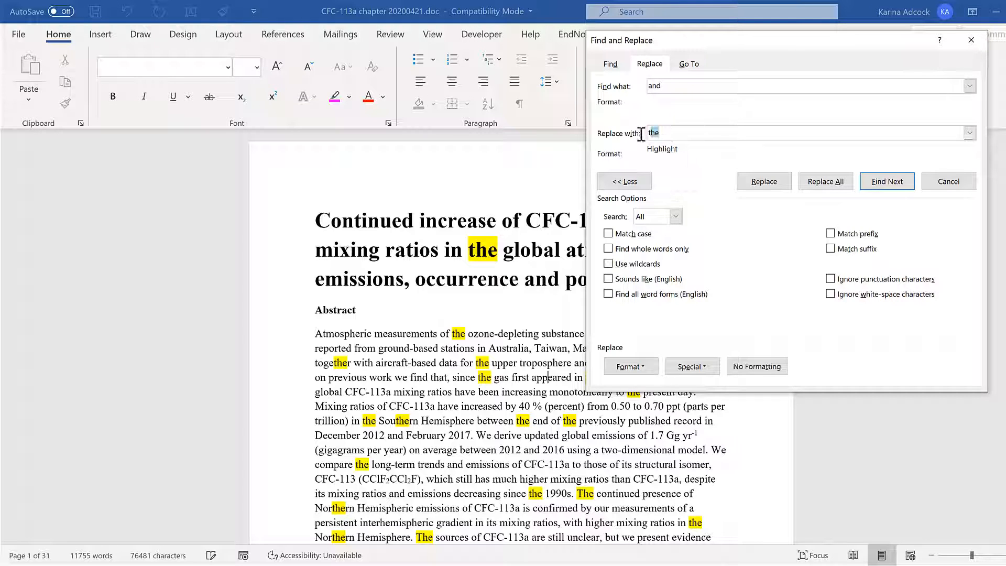
- Enter 'and' in Find and Replace, keeping the highlight formatting
type("and")
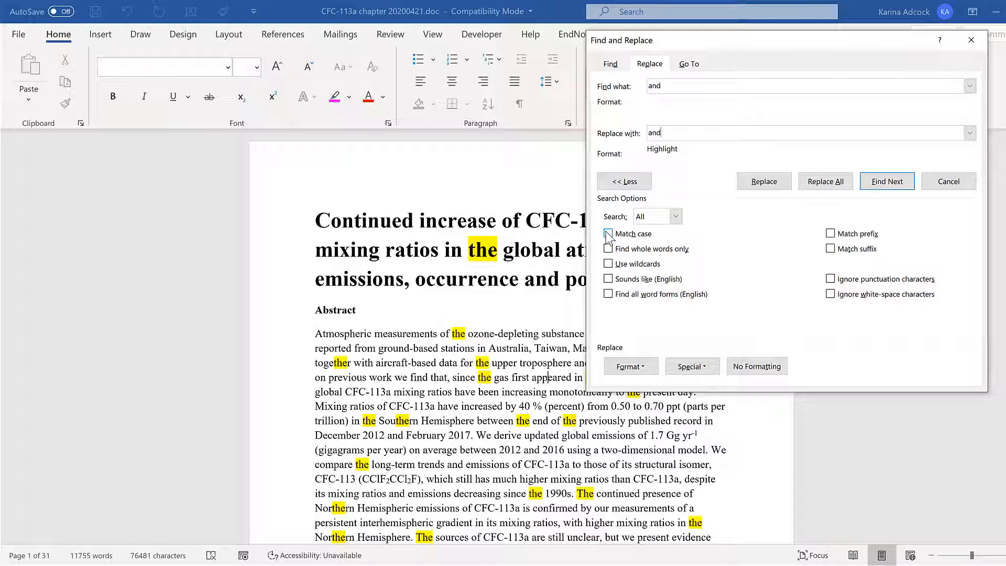
- Highlight case-matched whole-word 'and' magenta, replacing all 373, and dismiss the count message
left_click(608, 234)
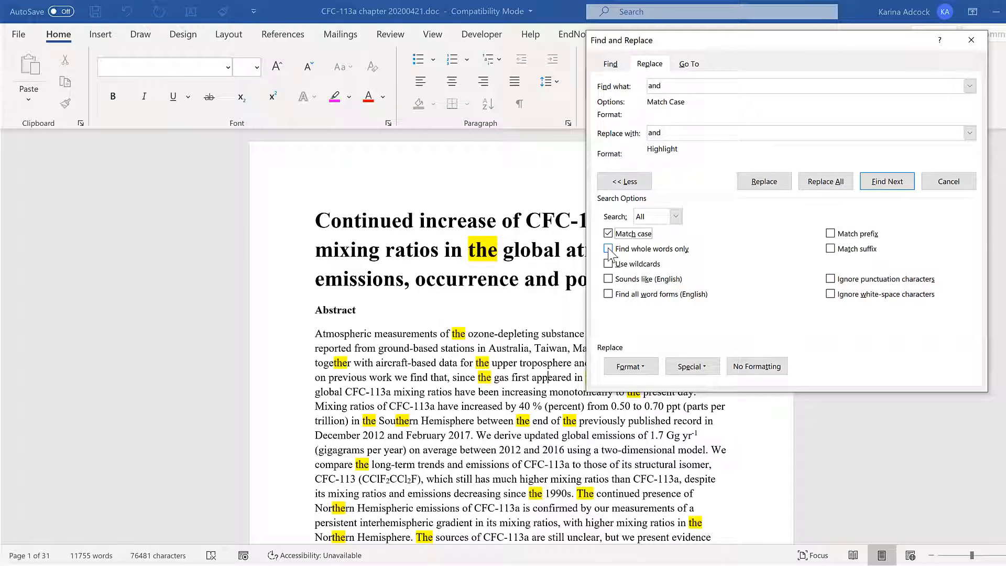
left_click(609, 249)
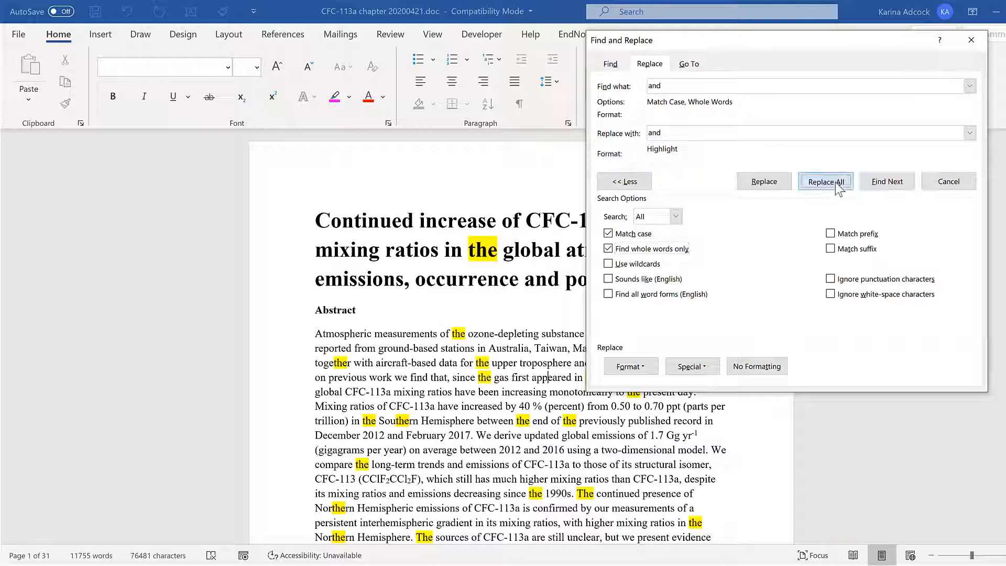
left_click(826, 181)
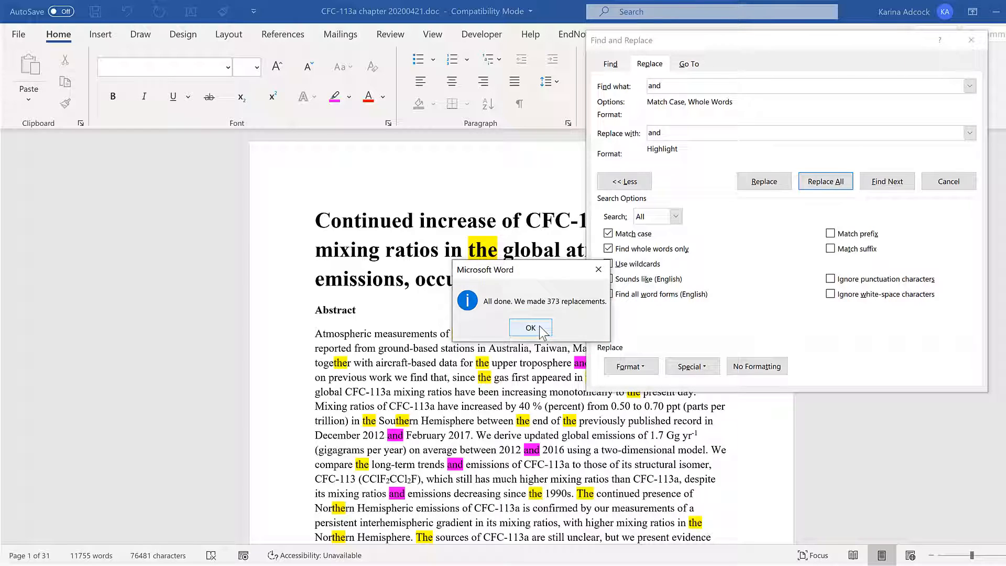
left_click(531, 327)
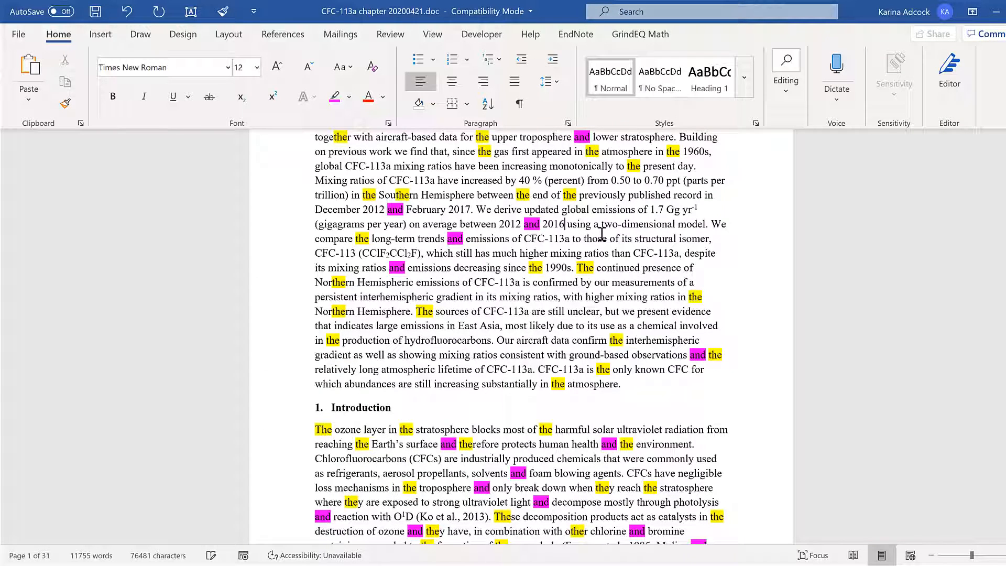
scroll("down", 3)
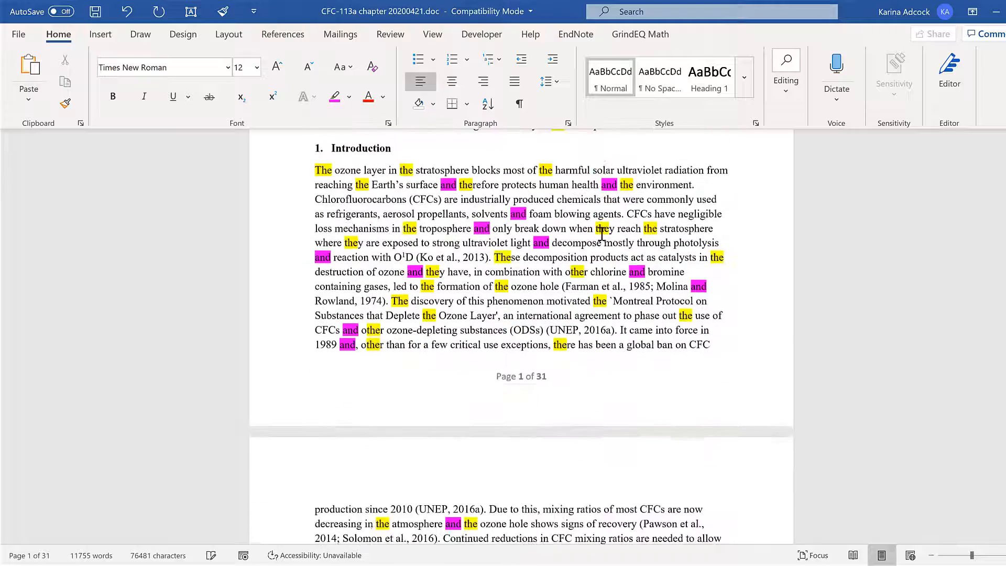
scroll("down", 3)
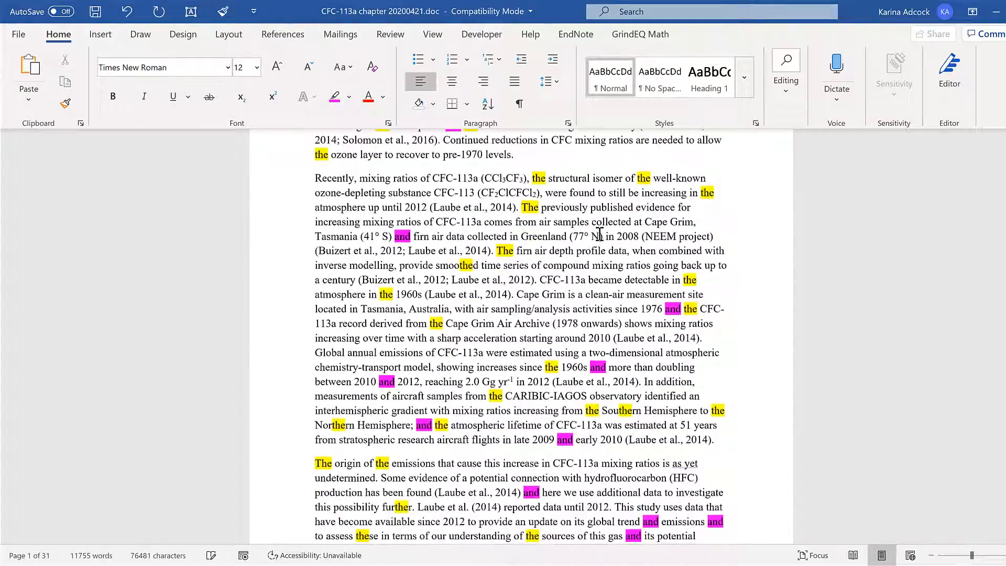
scroll("down", 3)
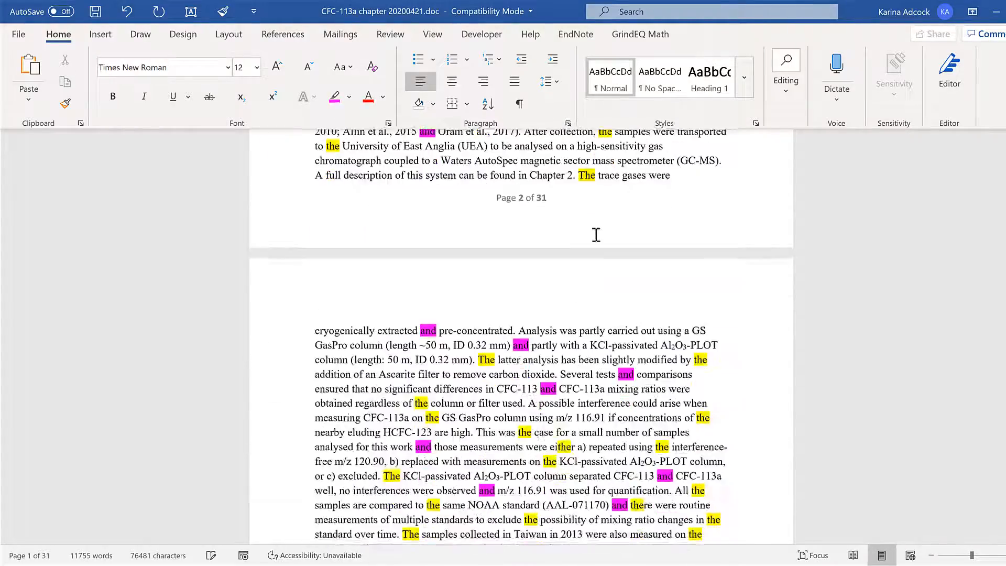